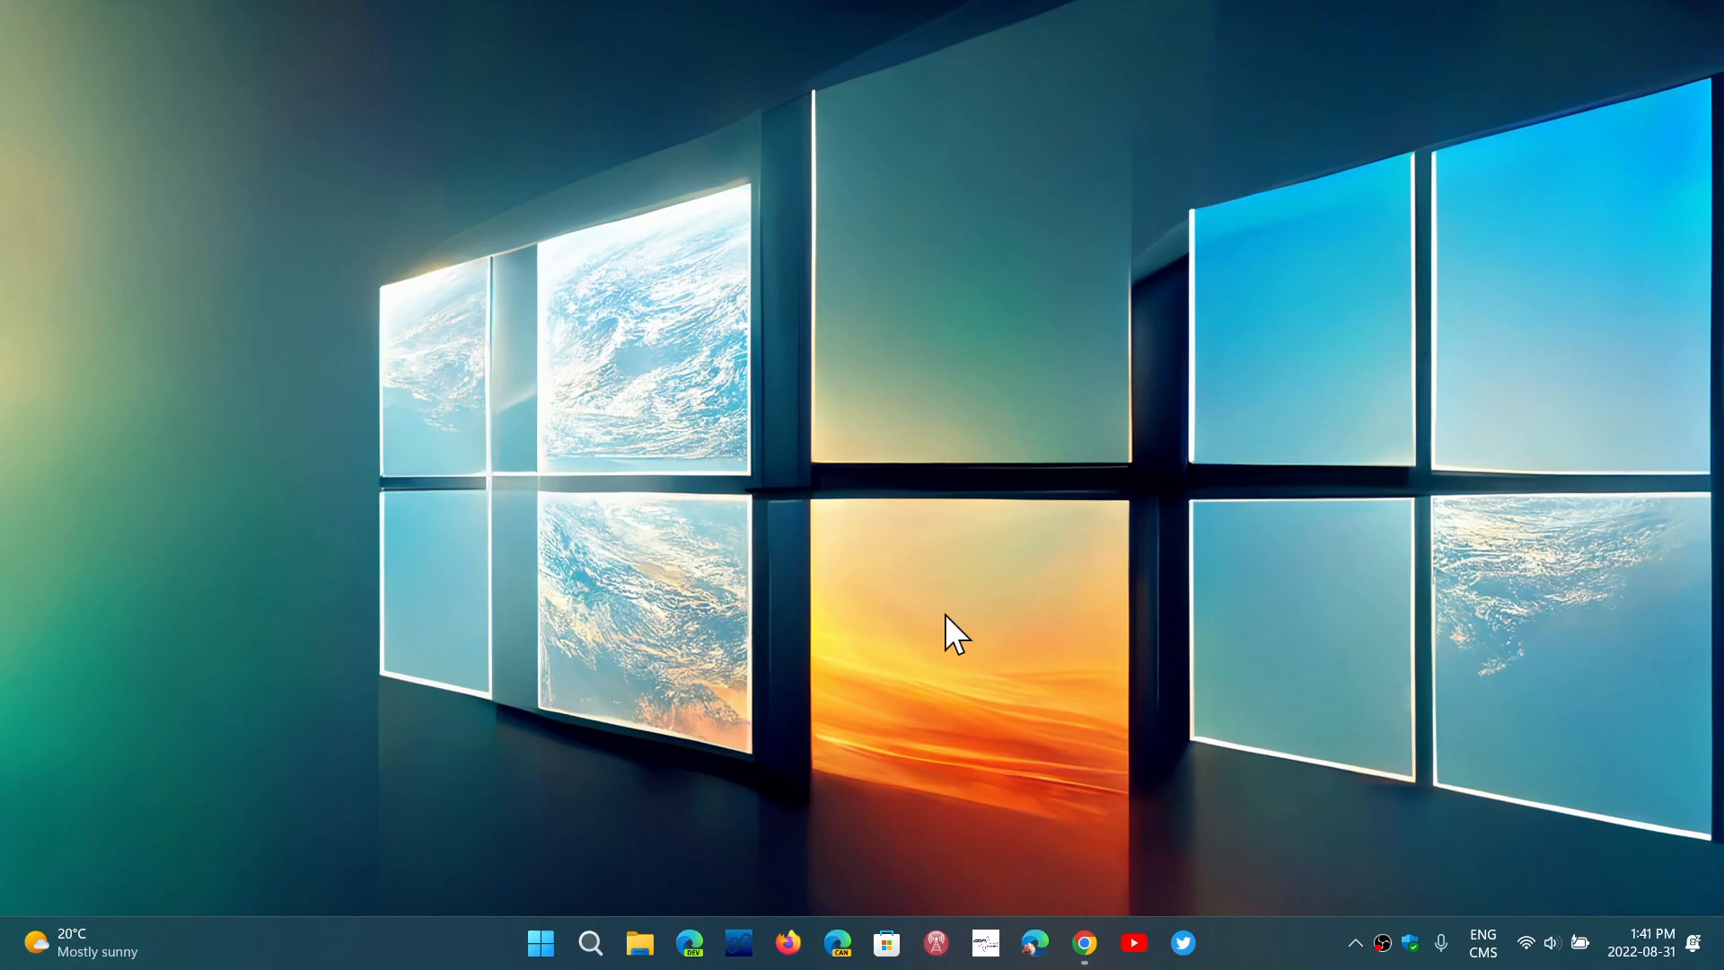
Step: Restore the Chrome window showing SpaceWeather.com and select its address for replacement
{"action": "left_click", "coordinate": [539, 943]}
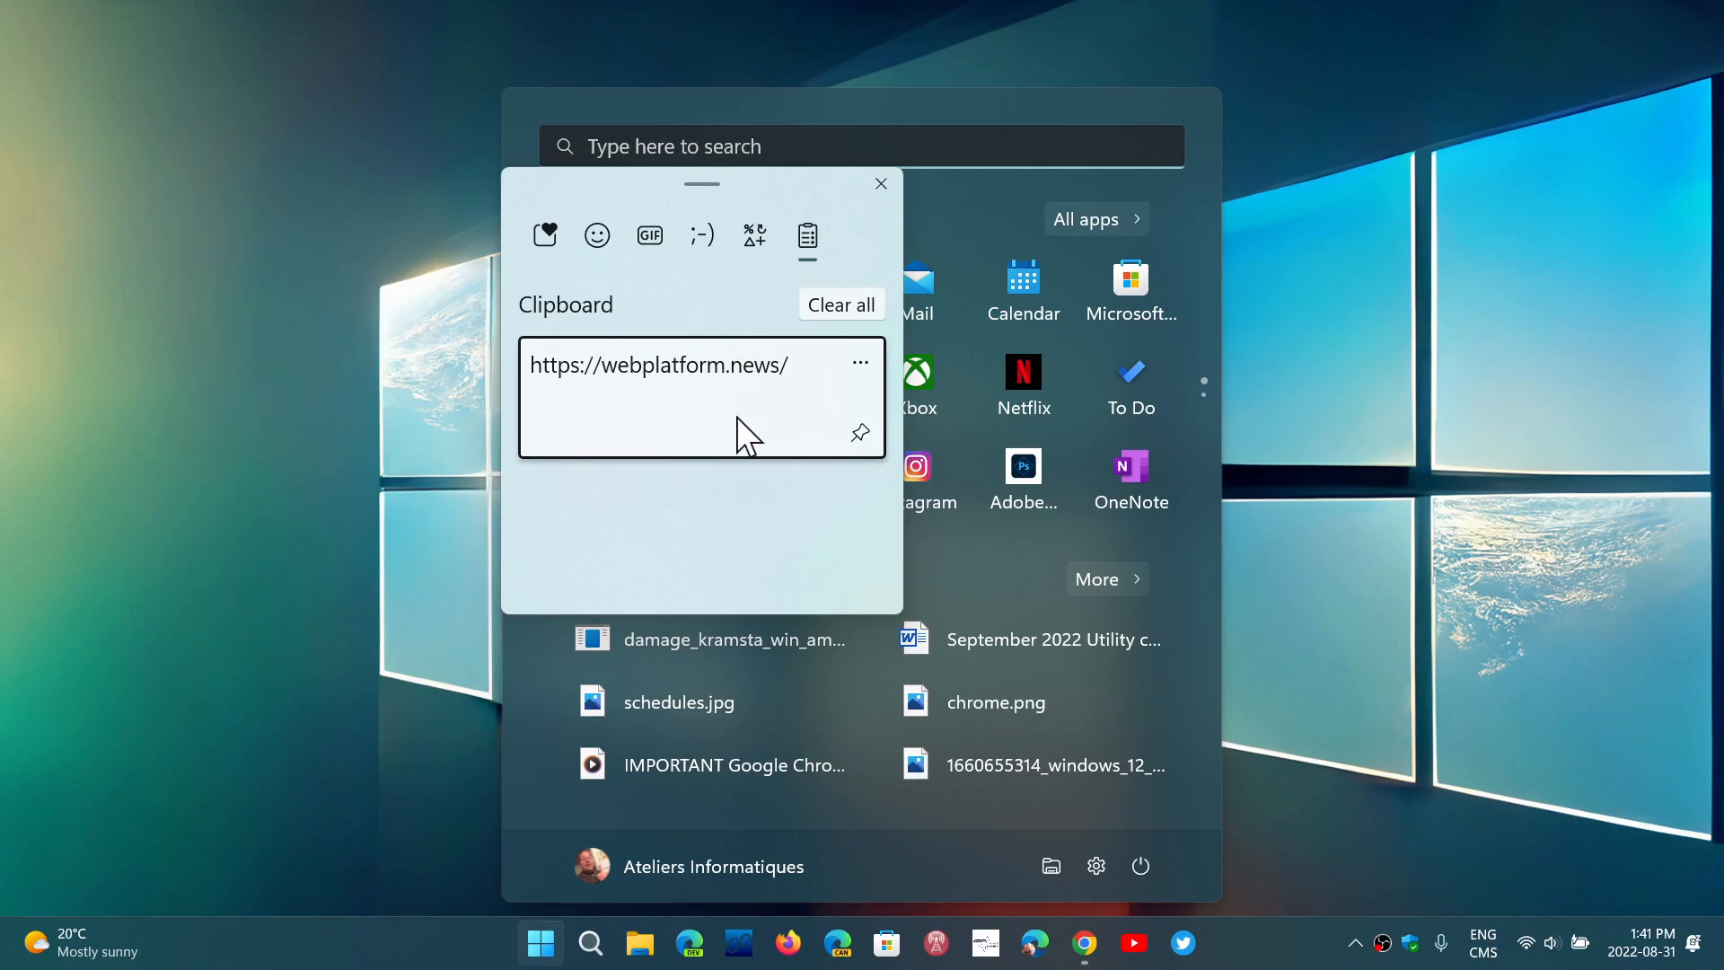
{"action": "mouse_move", "coordinate": [654, 394]}
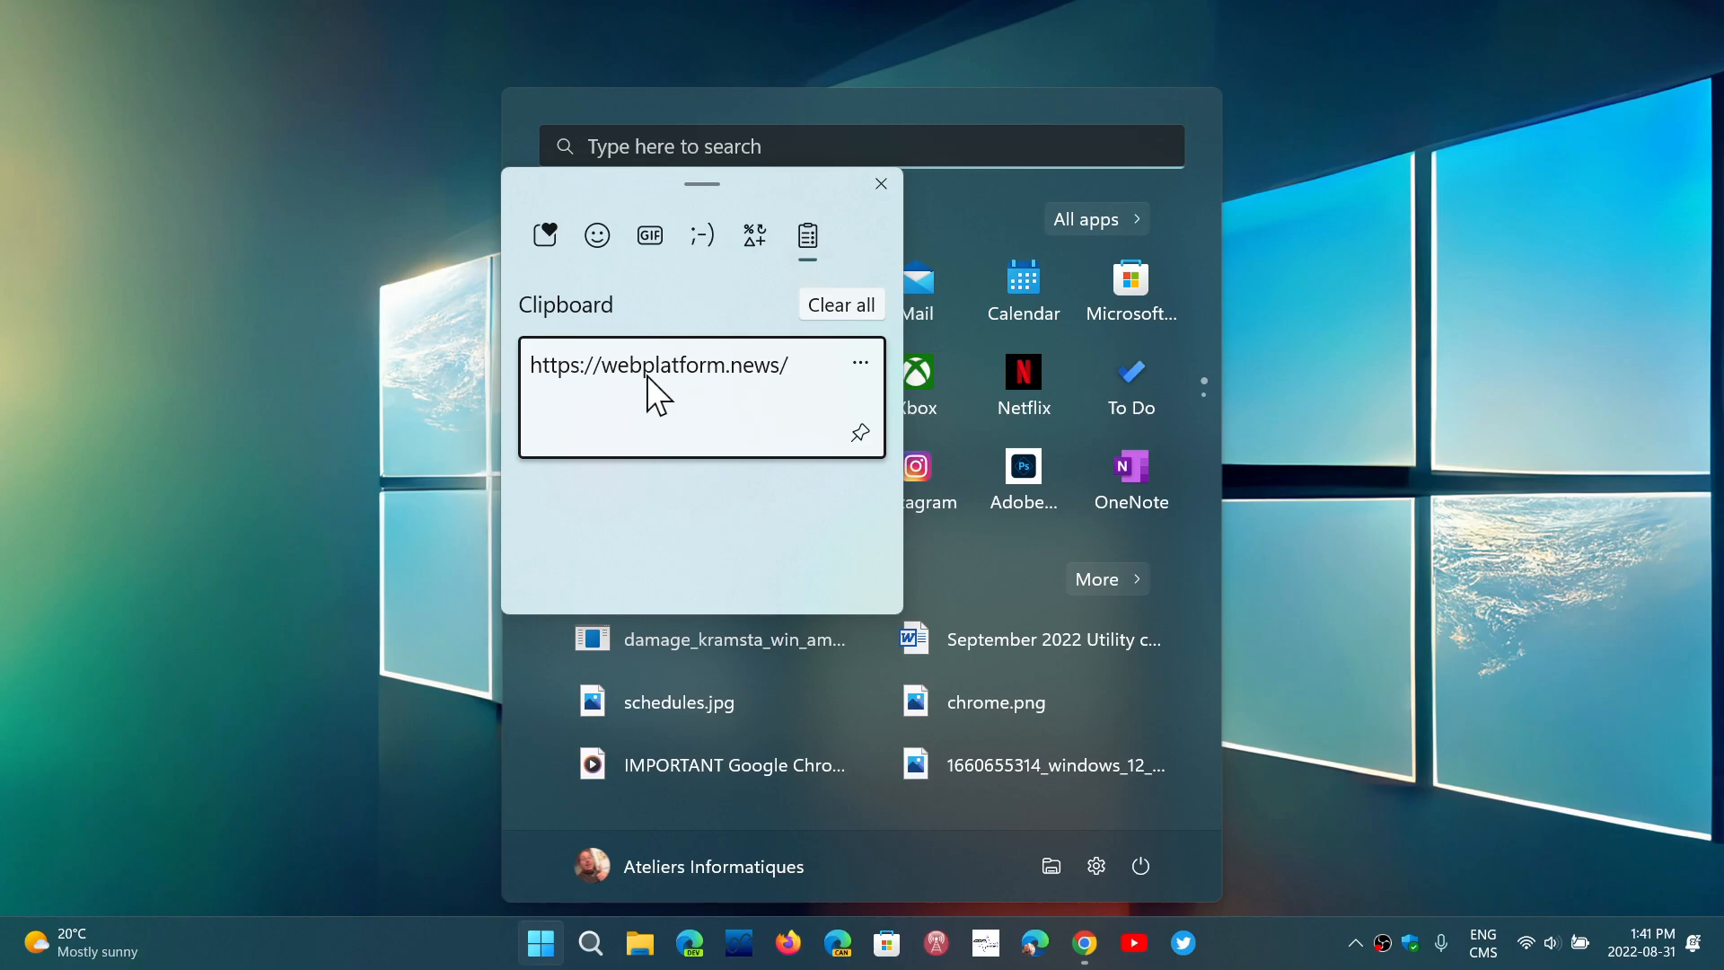
{"action": "mouse_move", "coordinate": [849, 363]}
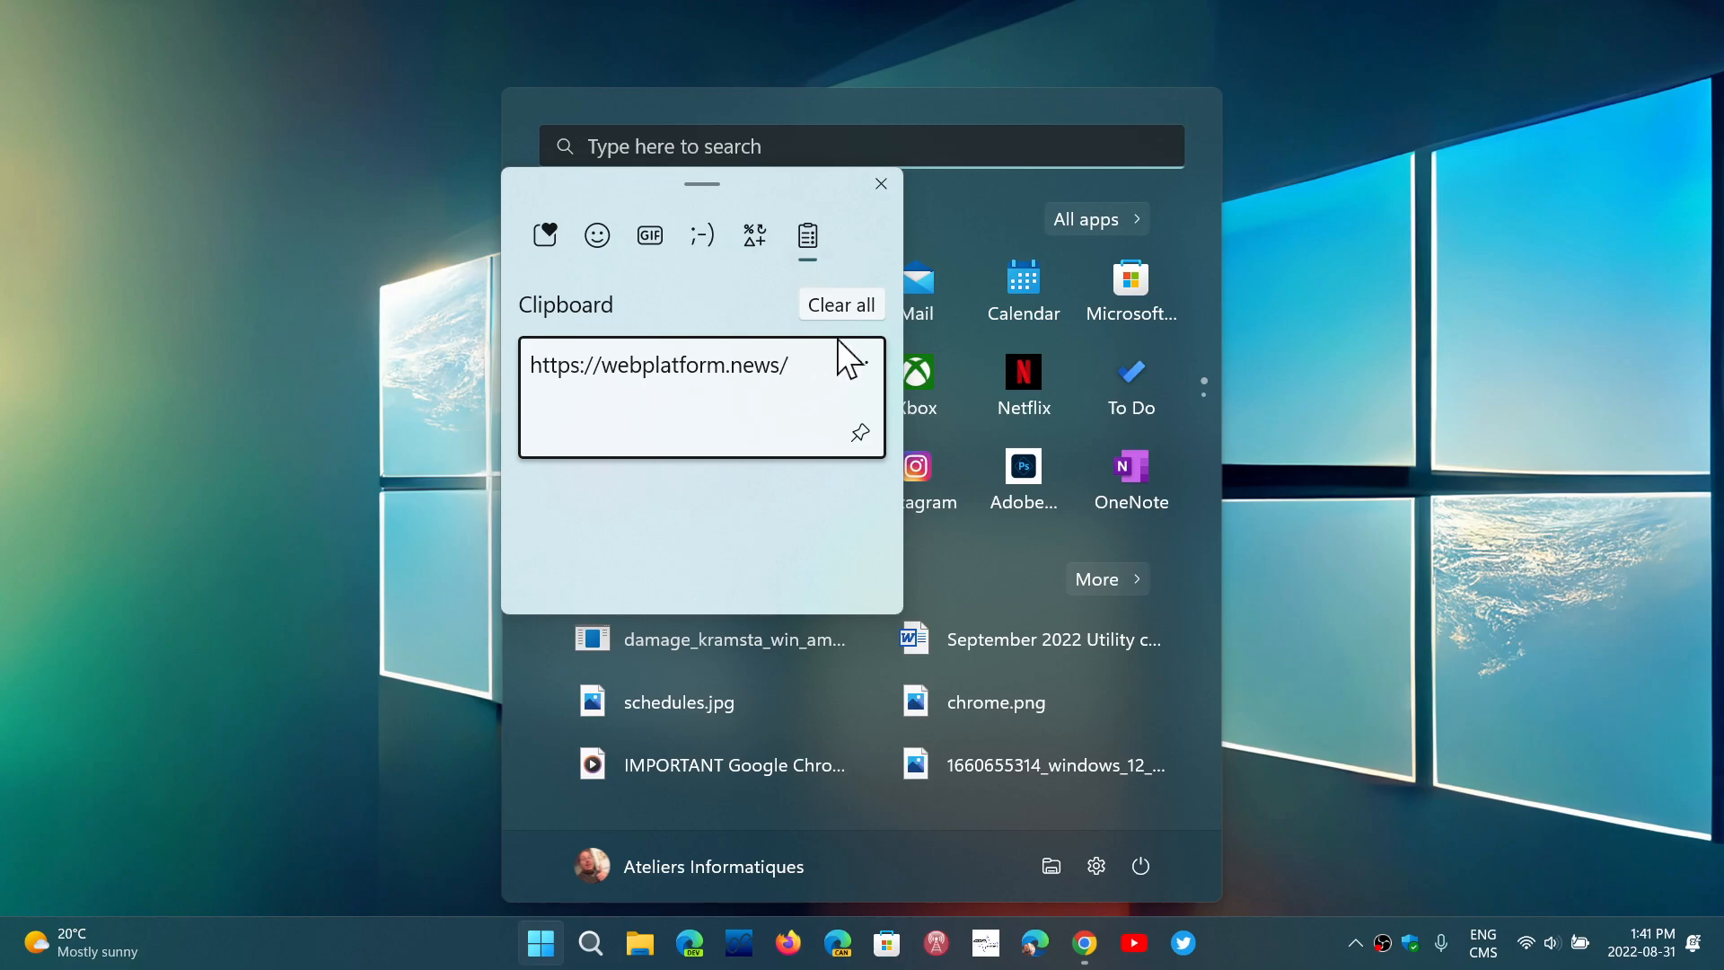
{"action": "mouse_move", "coordinate": [1317, 321]}
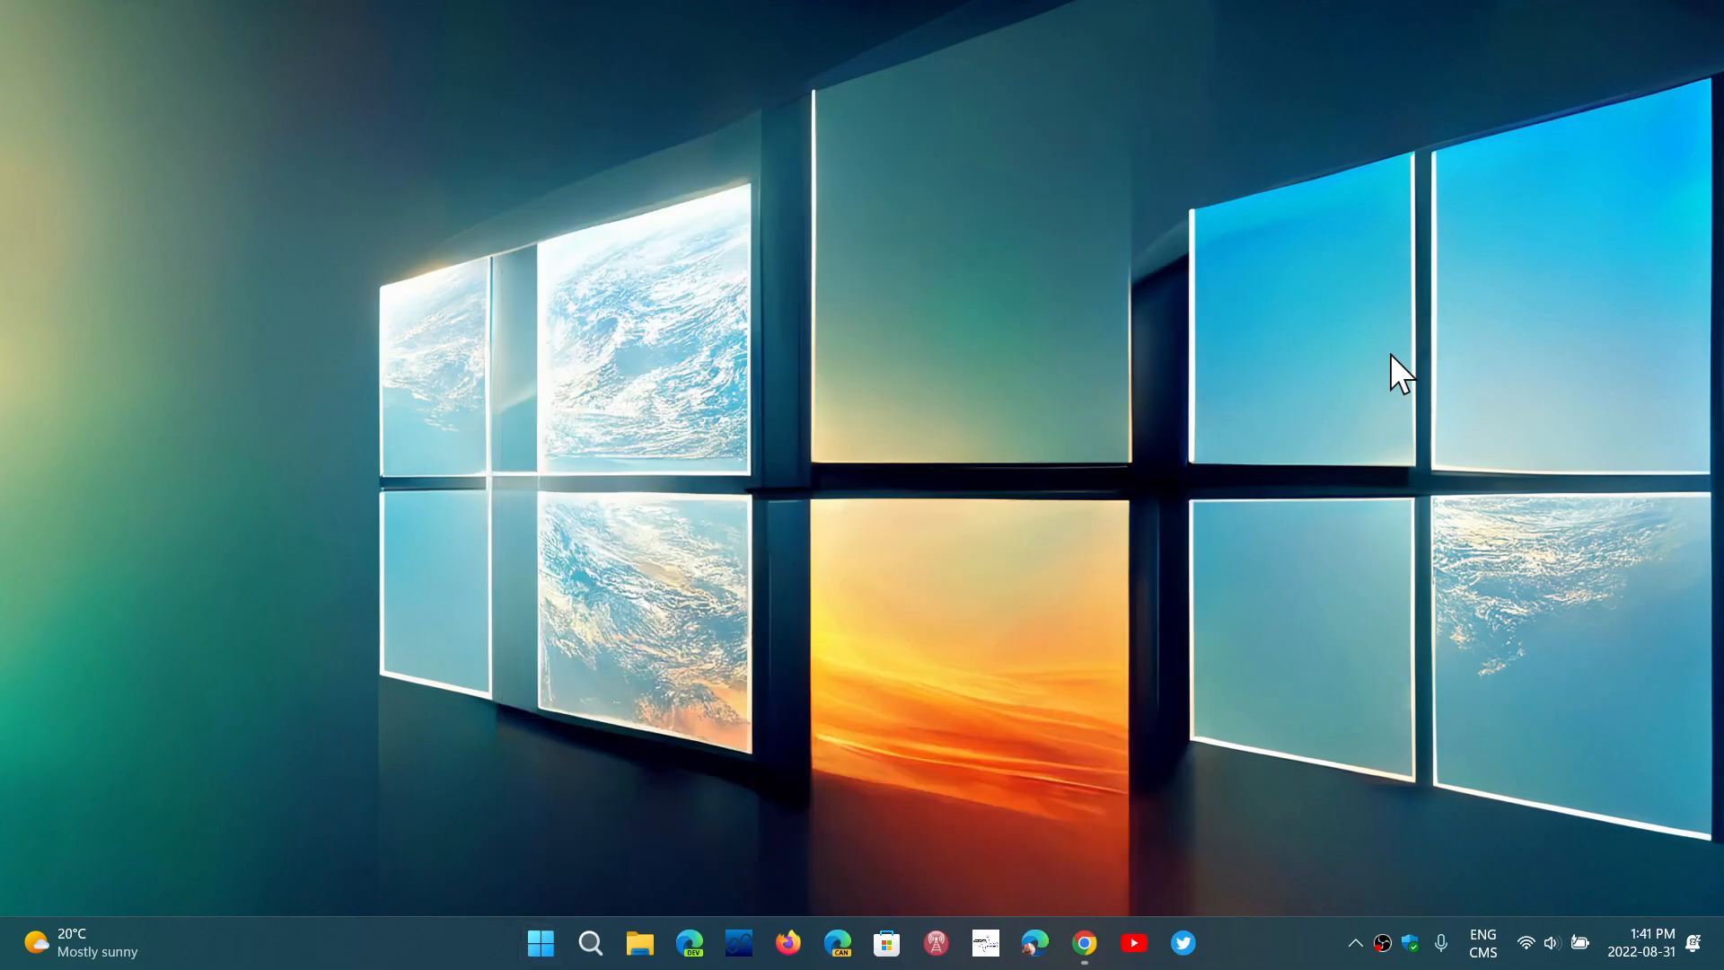
{"action": "mouse_move", "coordinate": [1261, 705]}
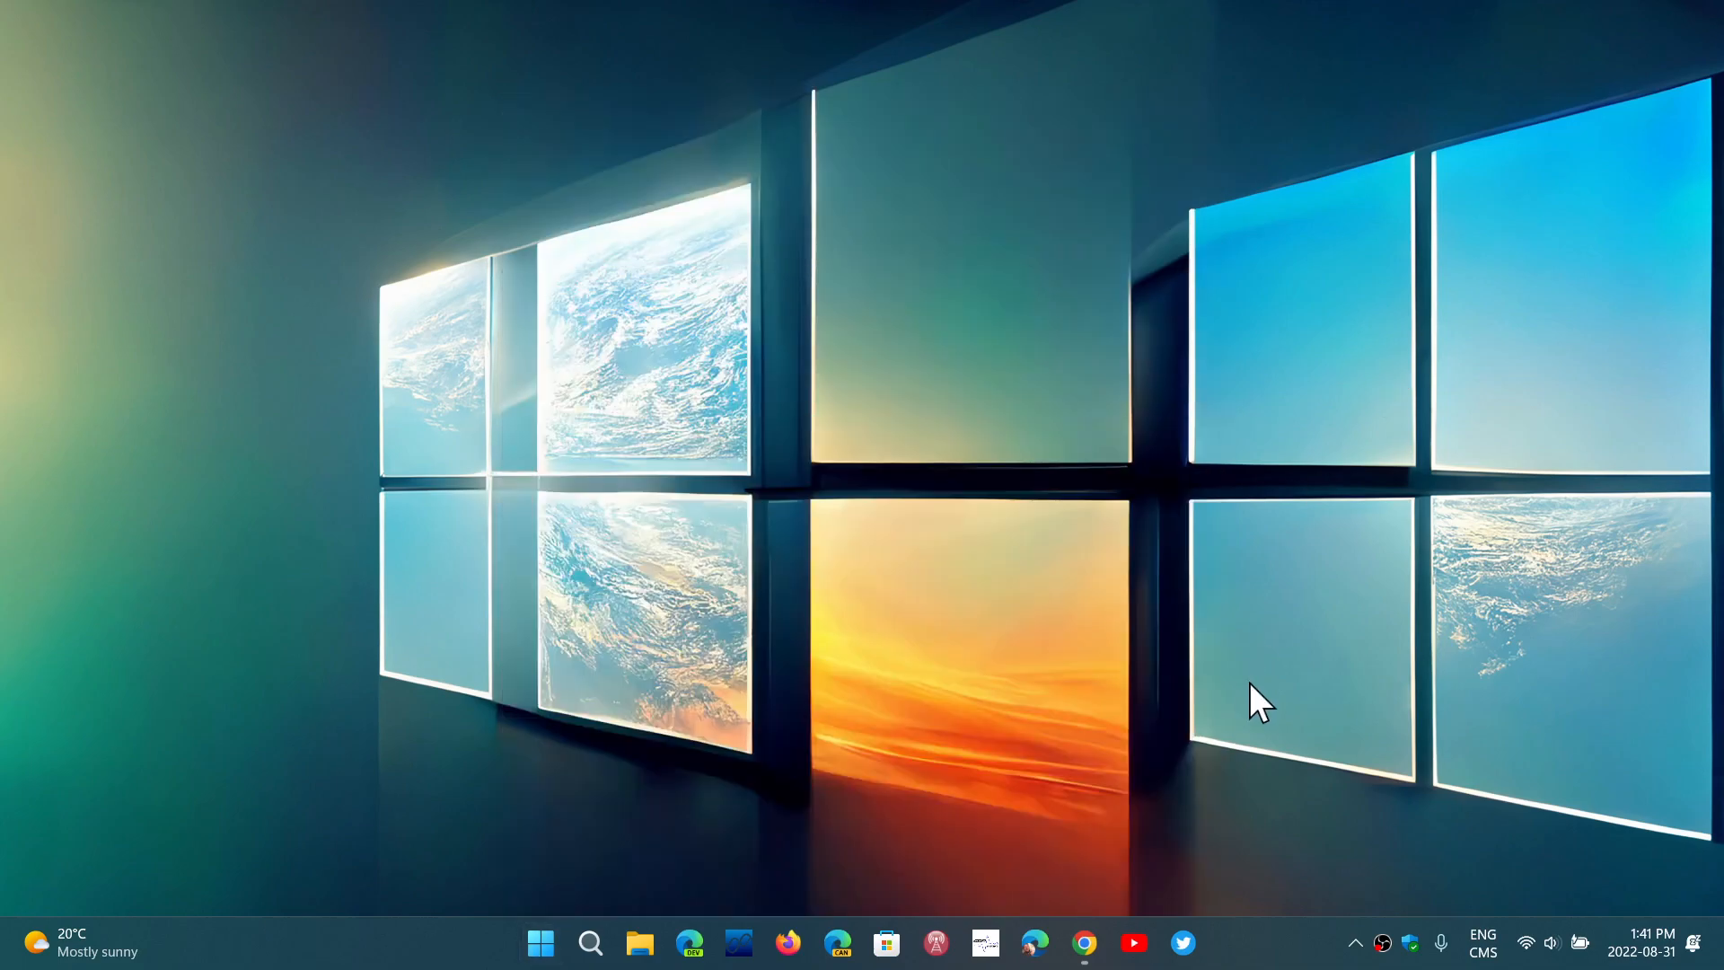
{"action": "mouse_move", "coordinate": [1085, 943]}
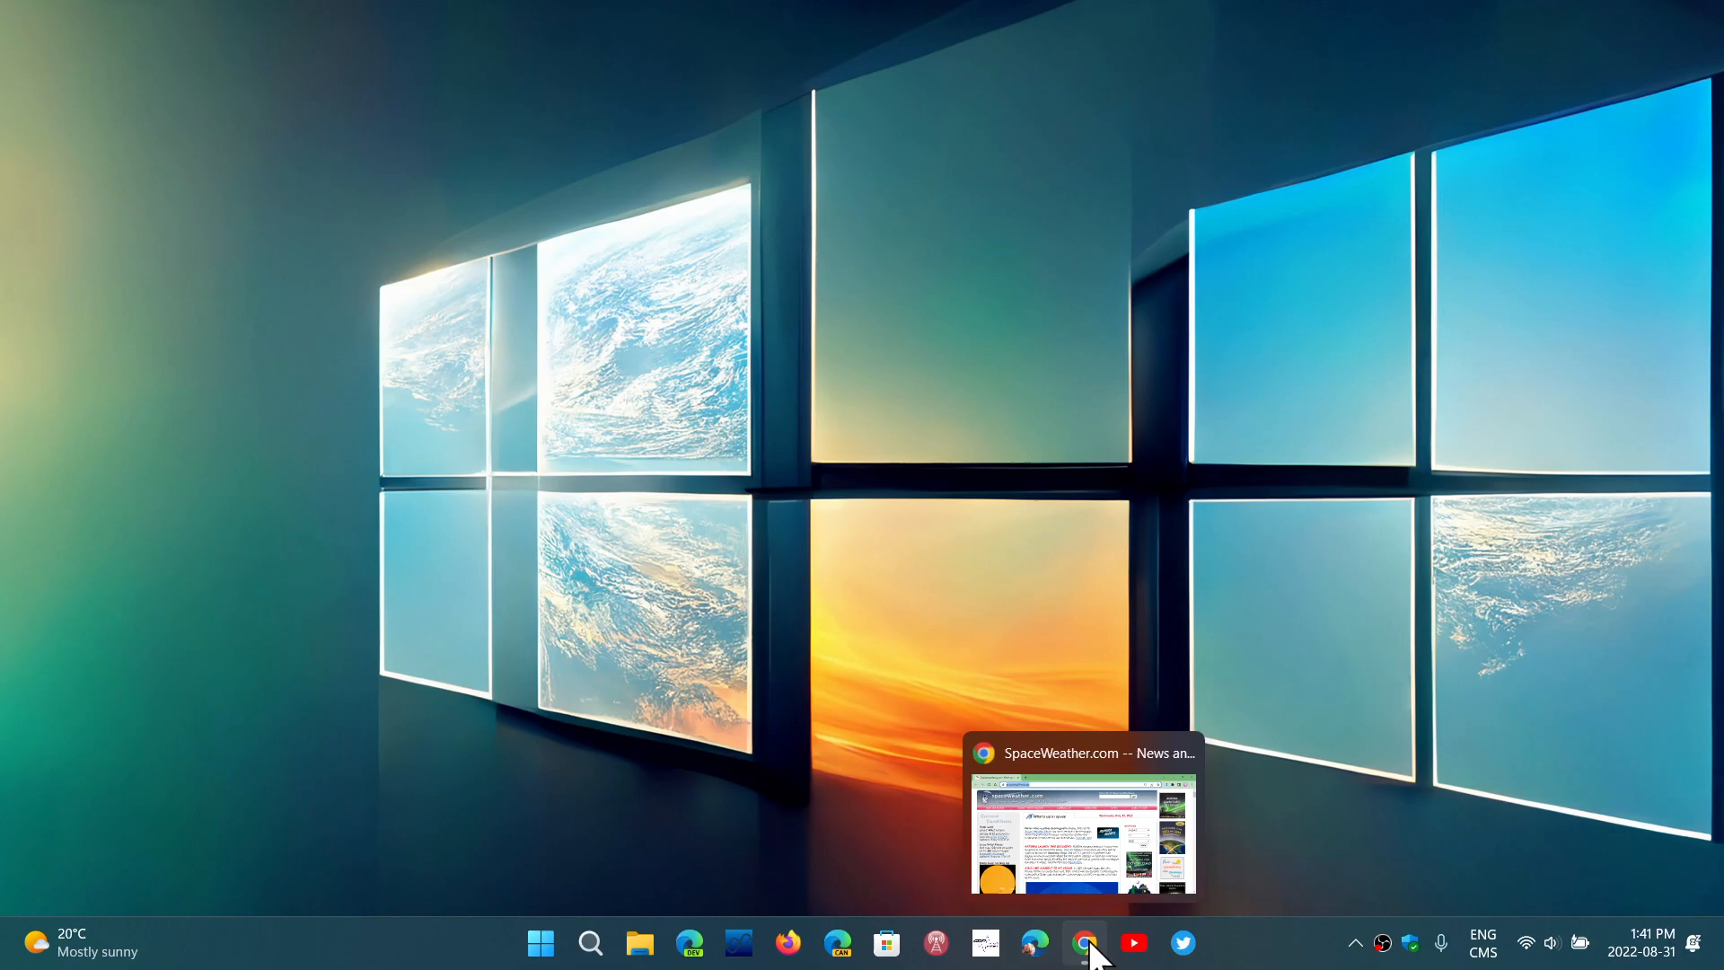
{"action": "left_click", "coordinate": [1084, 943]}
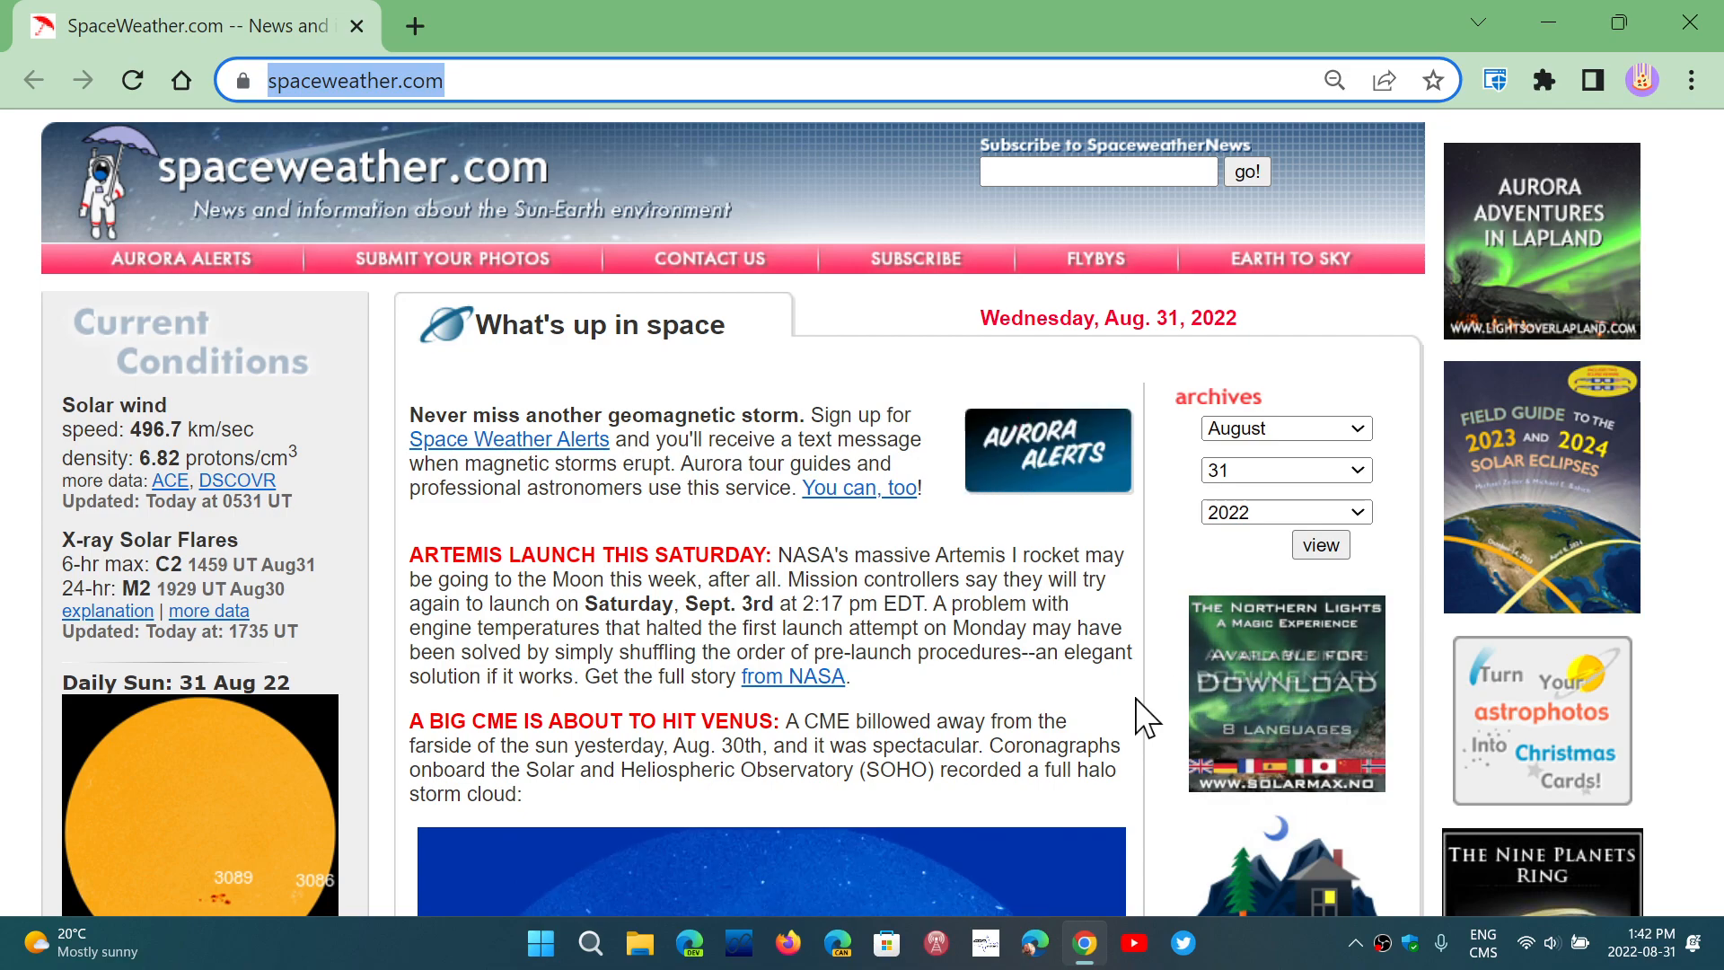
{"action": "left_click", "coordinate": [540, 943]}
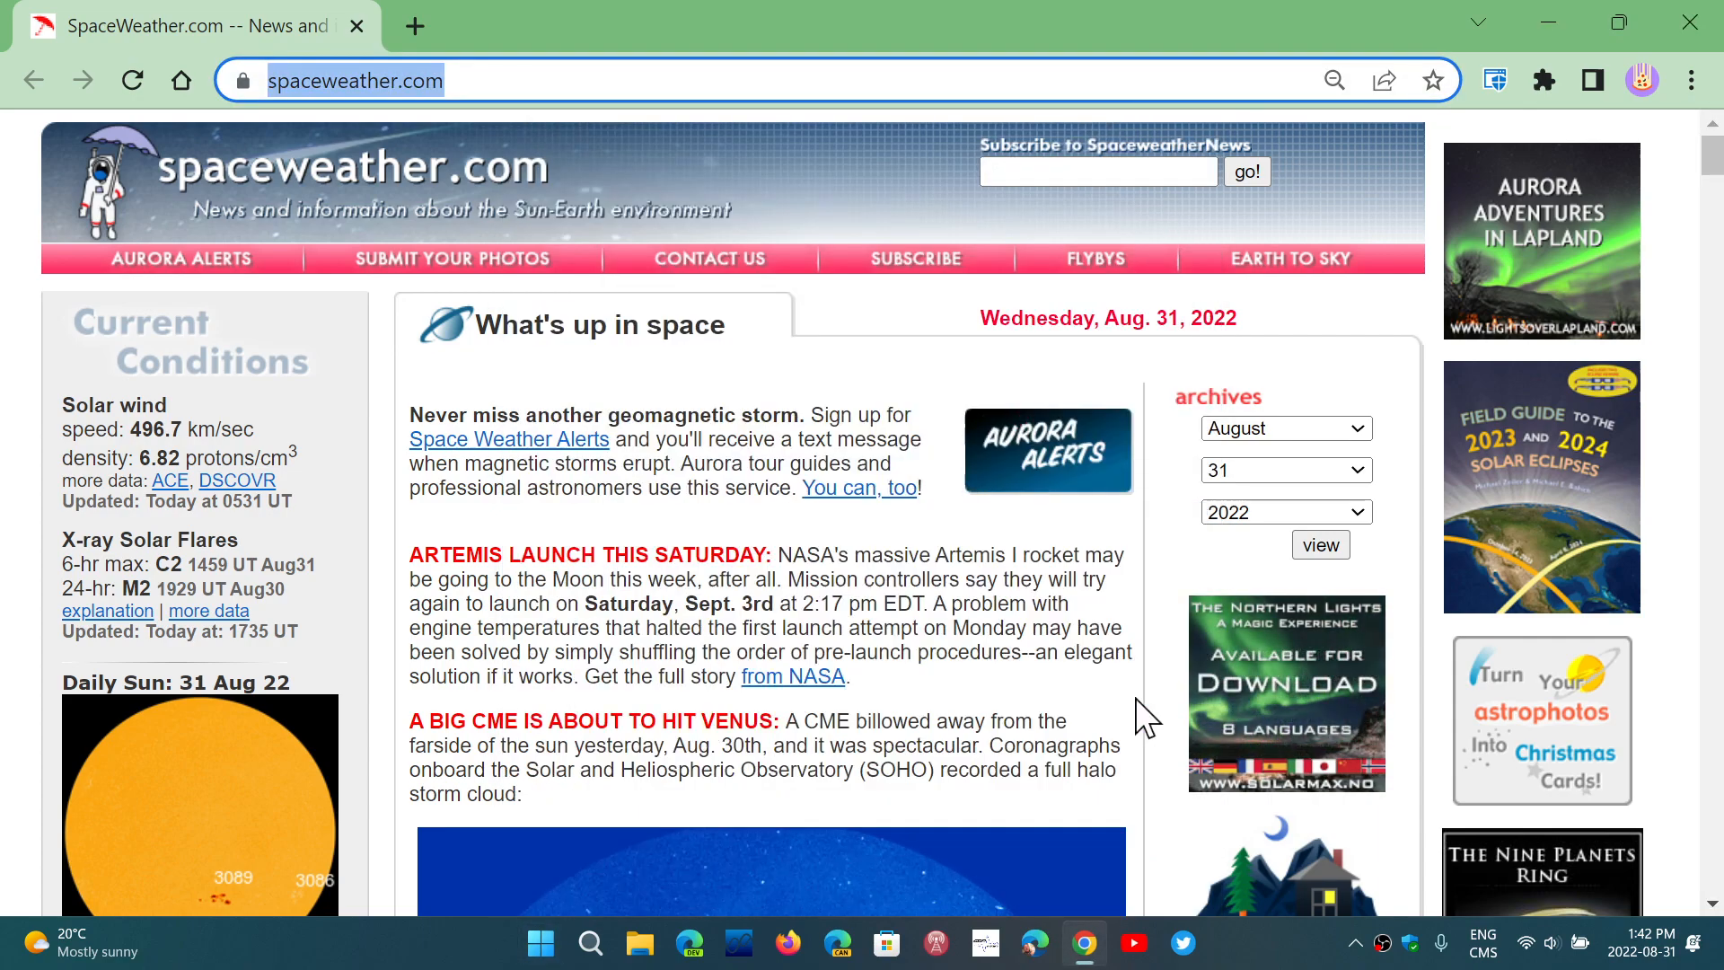
{"action": "type", "text": "https://webplatform.news/"}
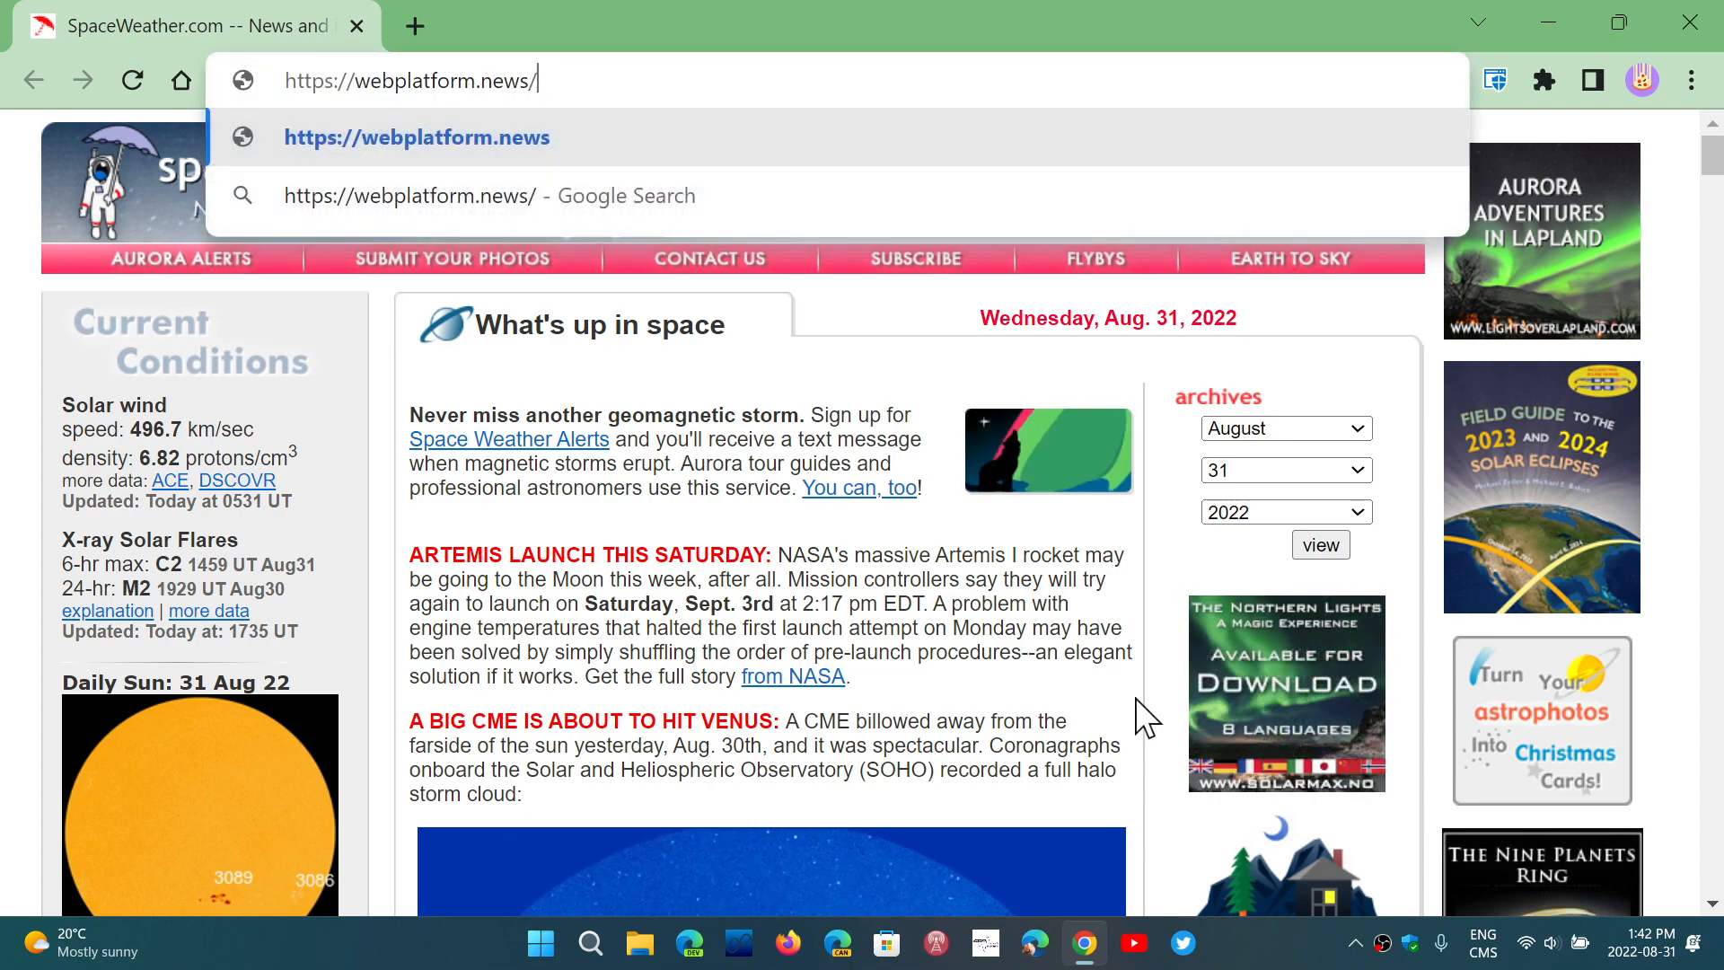
{"action": "key", "text": "Enter"}
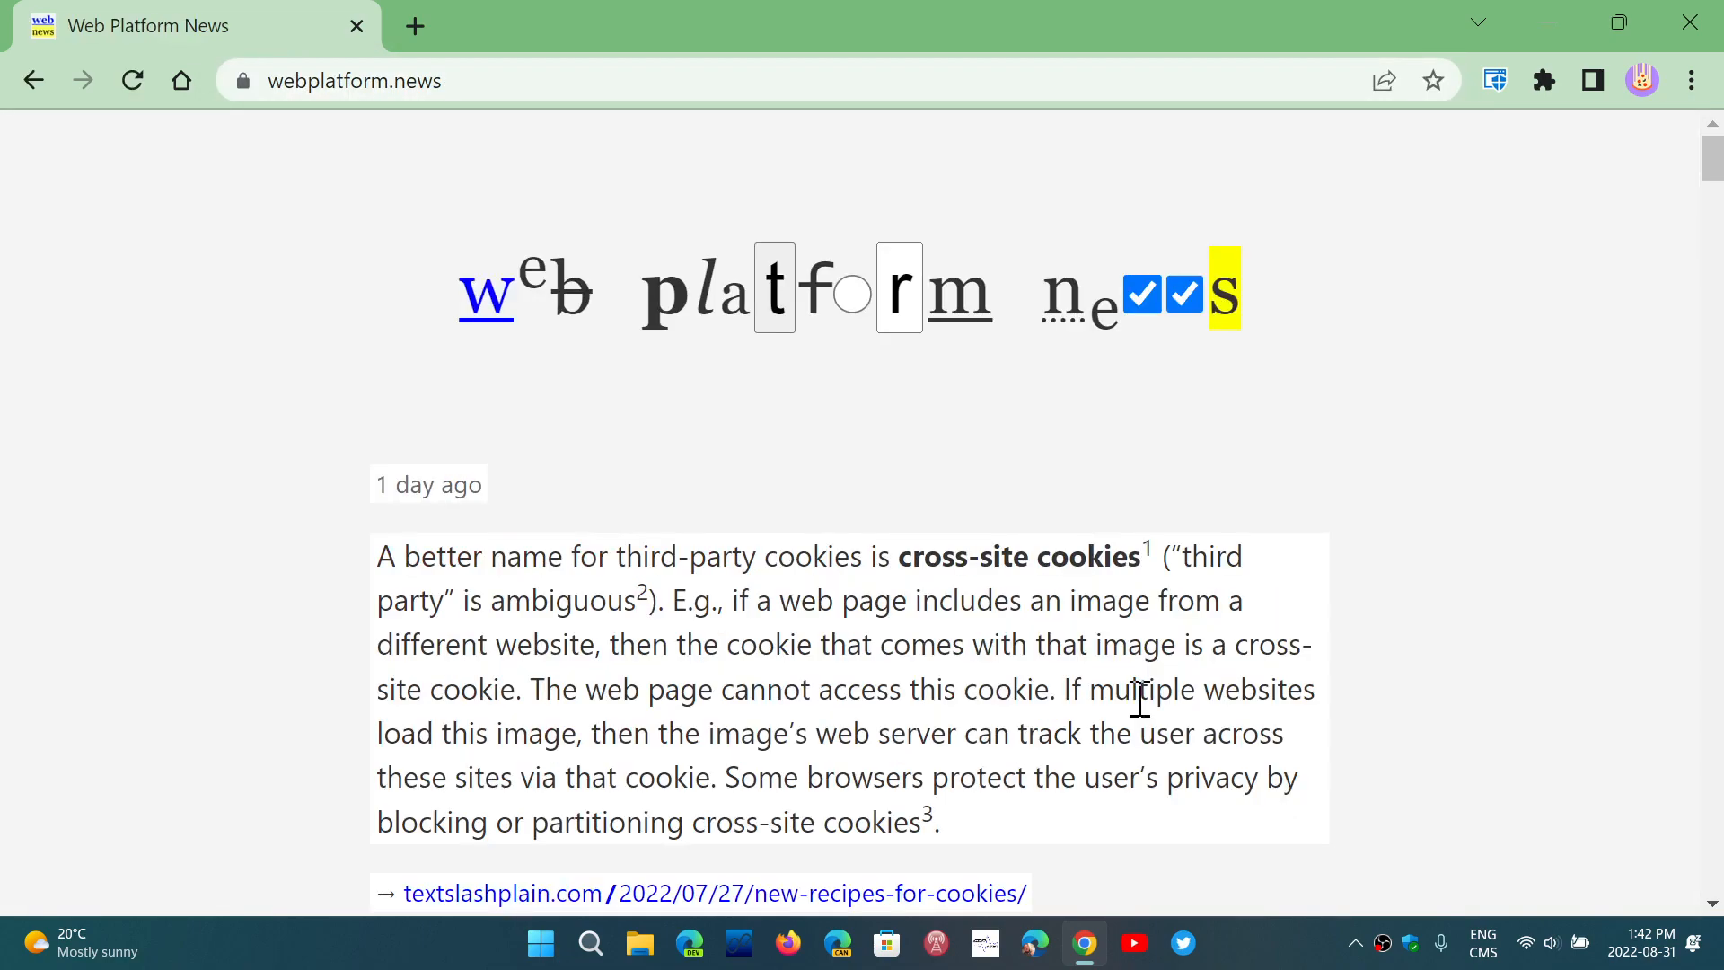
{"action": "scroll", "scroll_direction": "down", "scroll_amount": 3}
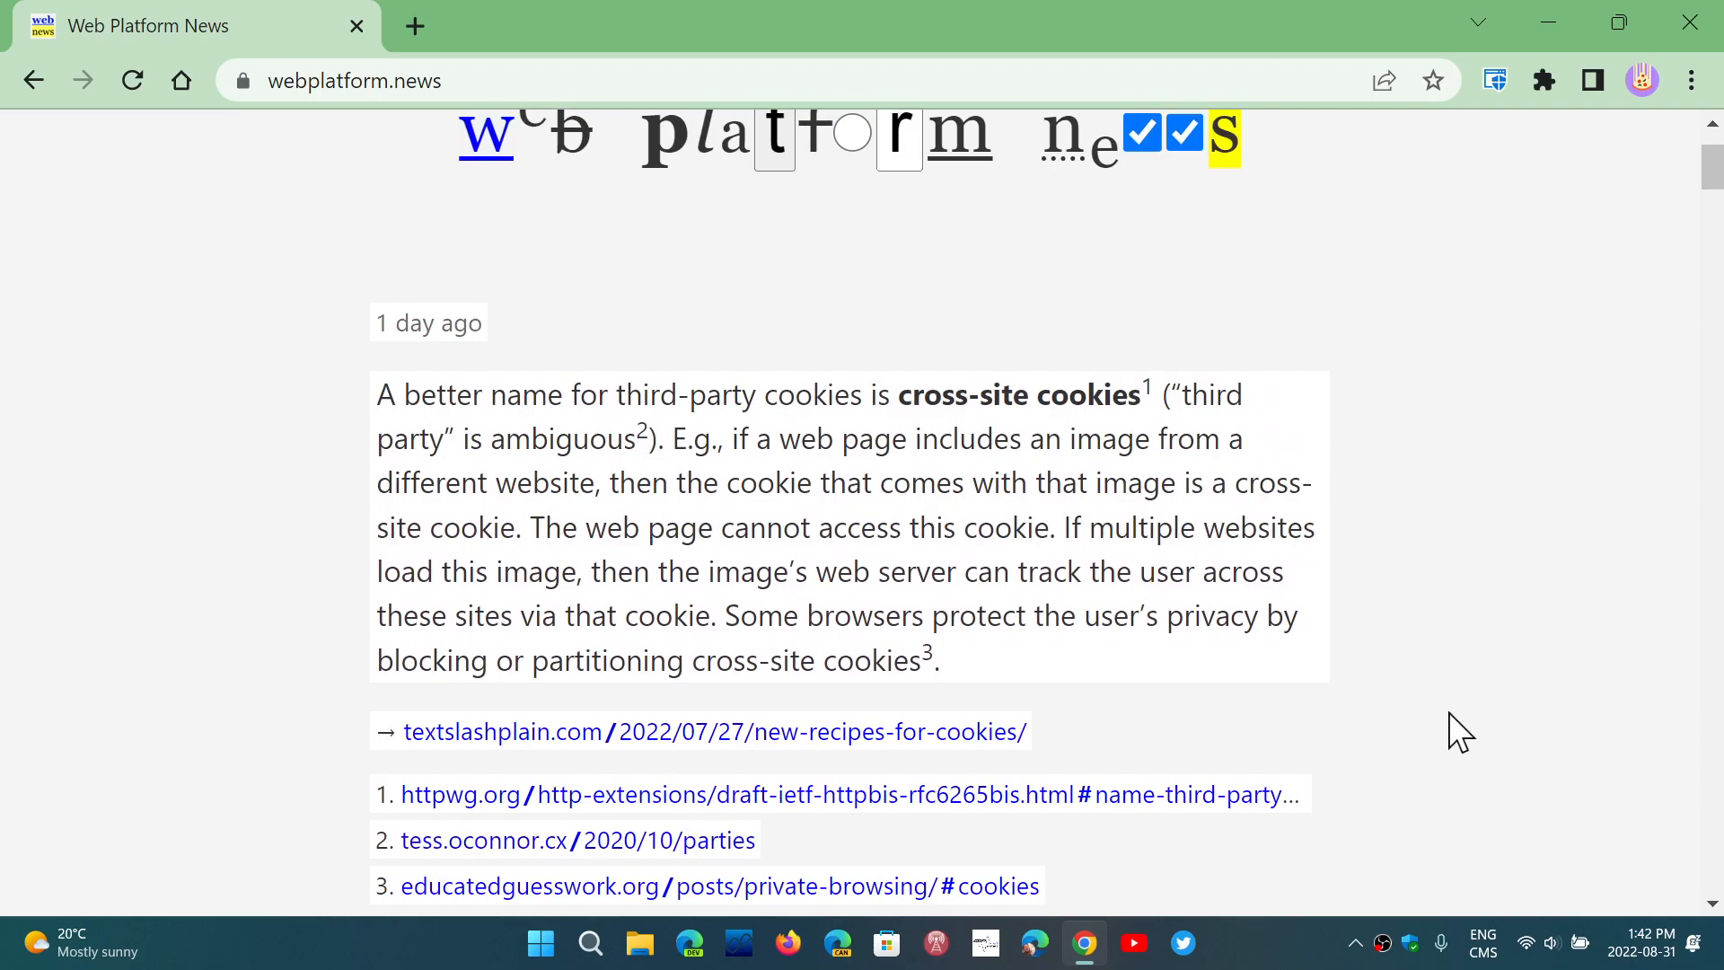
{"action": "key", "text": "Win+v"}
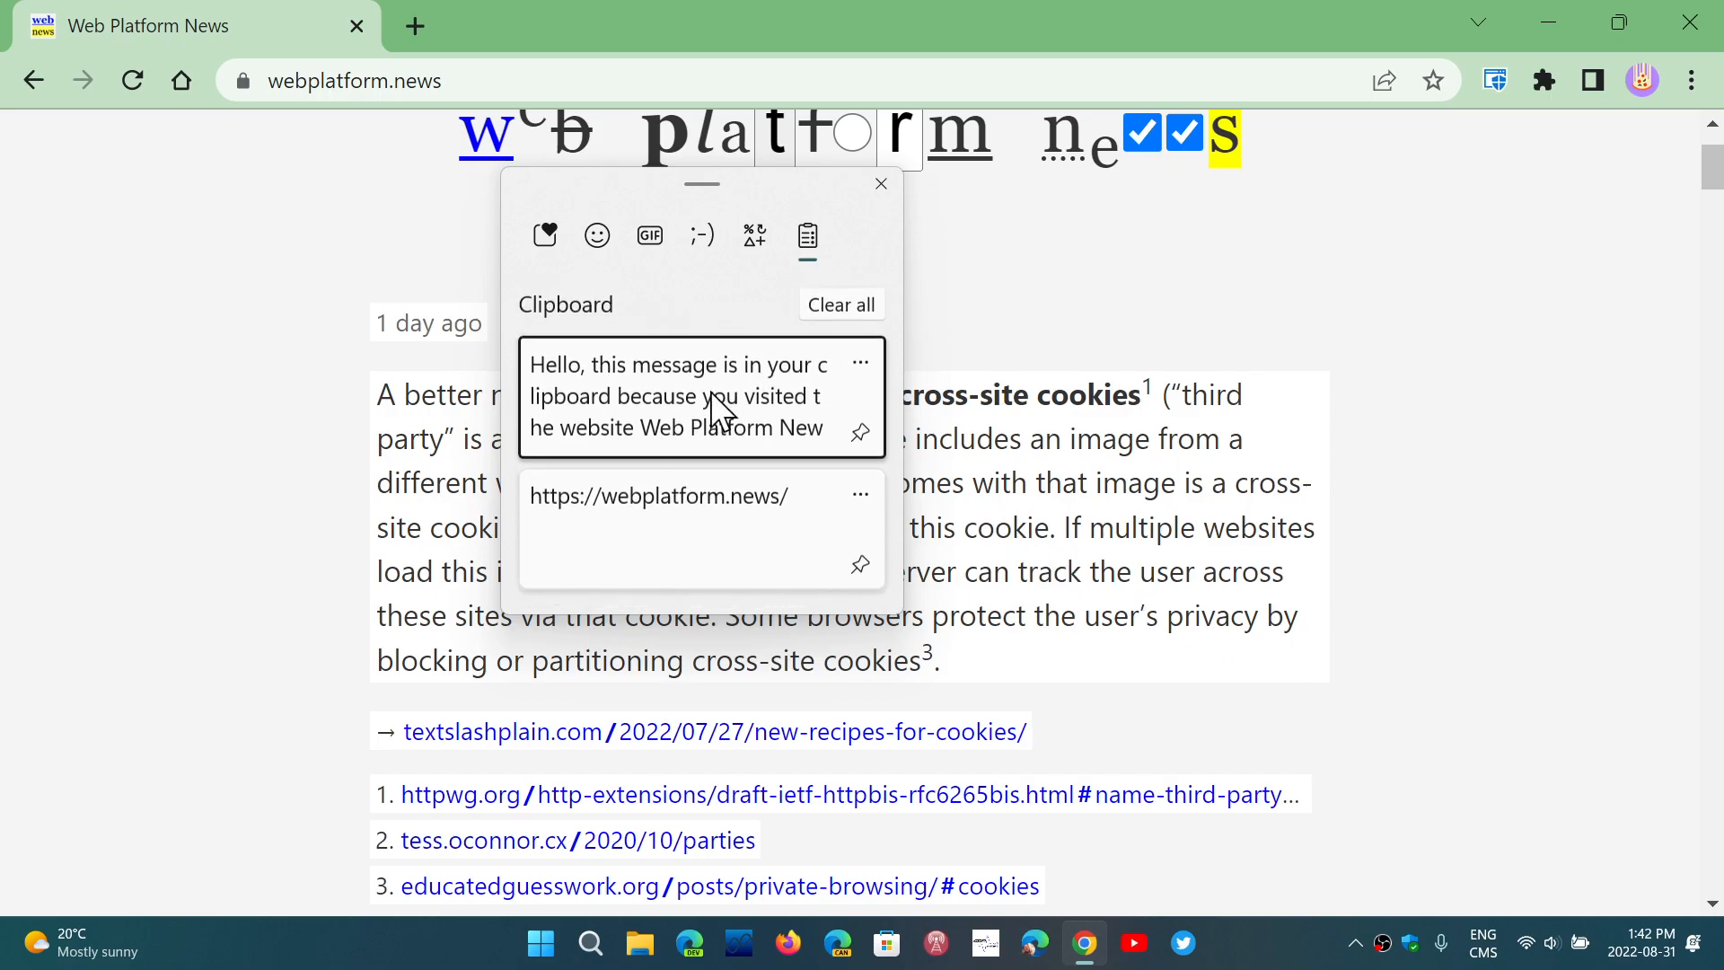
{"action": "mouse_move", "coordinate": [922, 83]}
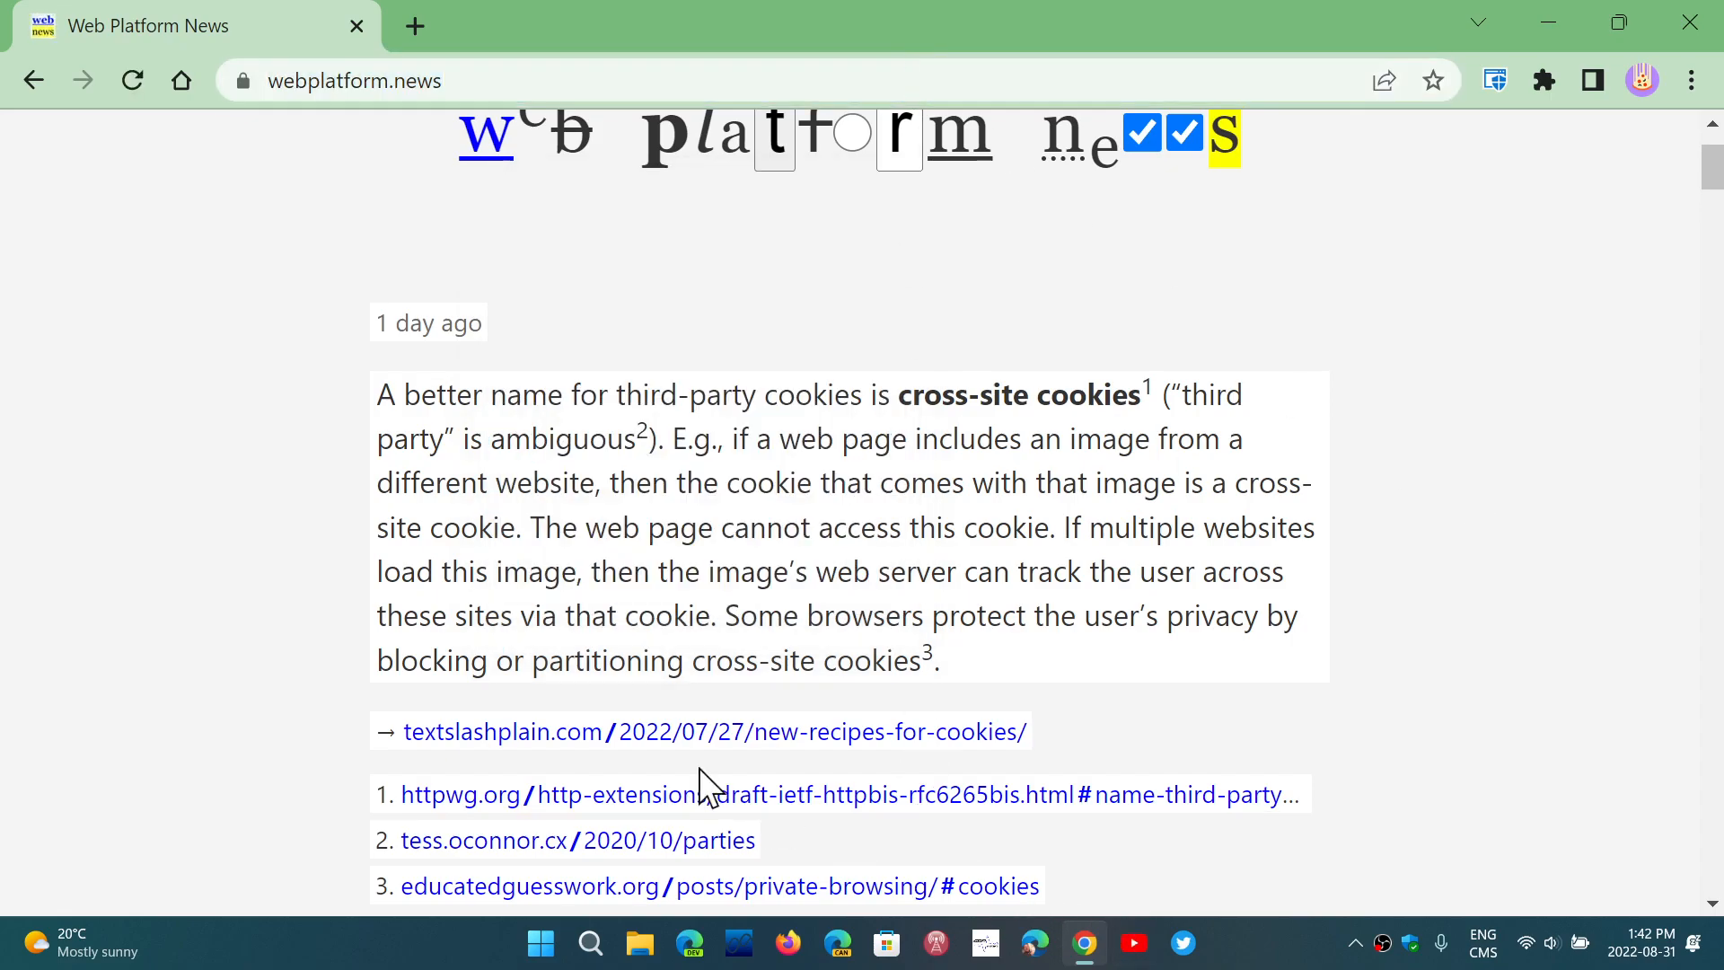
{"action": "key", "text": "Win+V"}
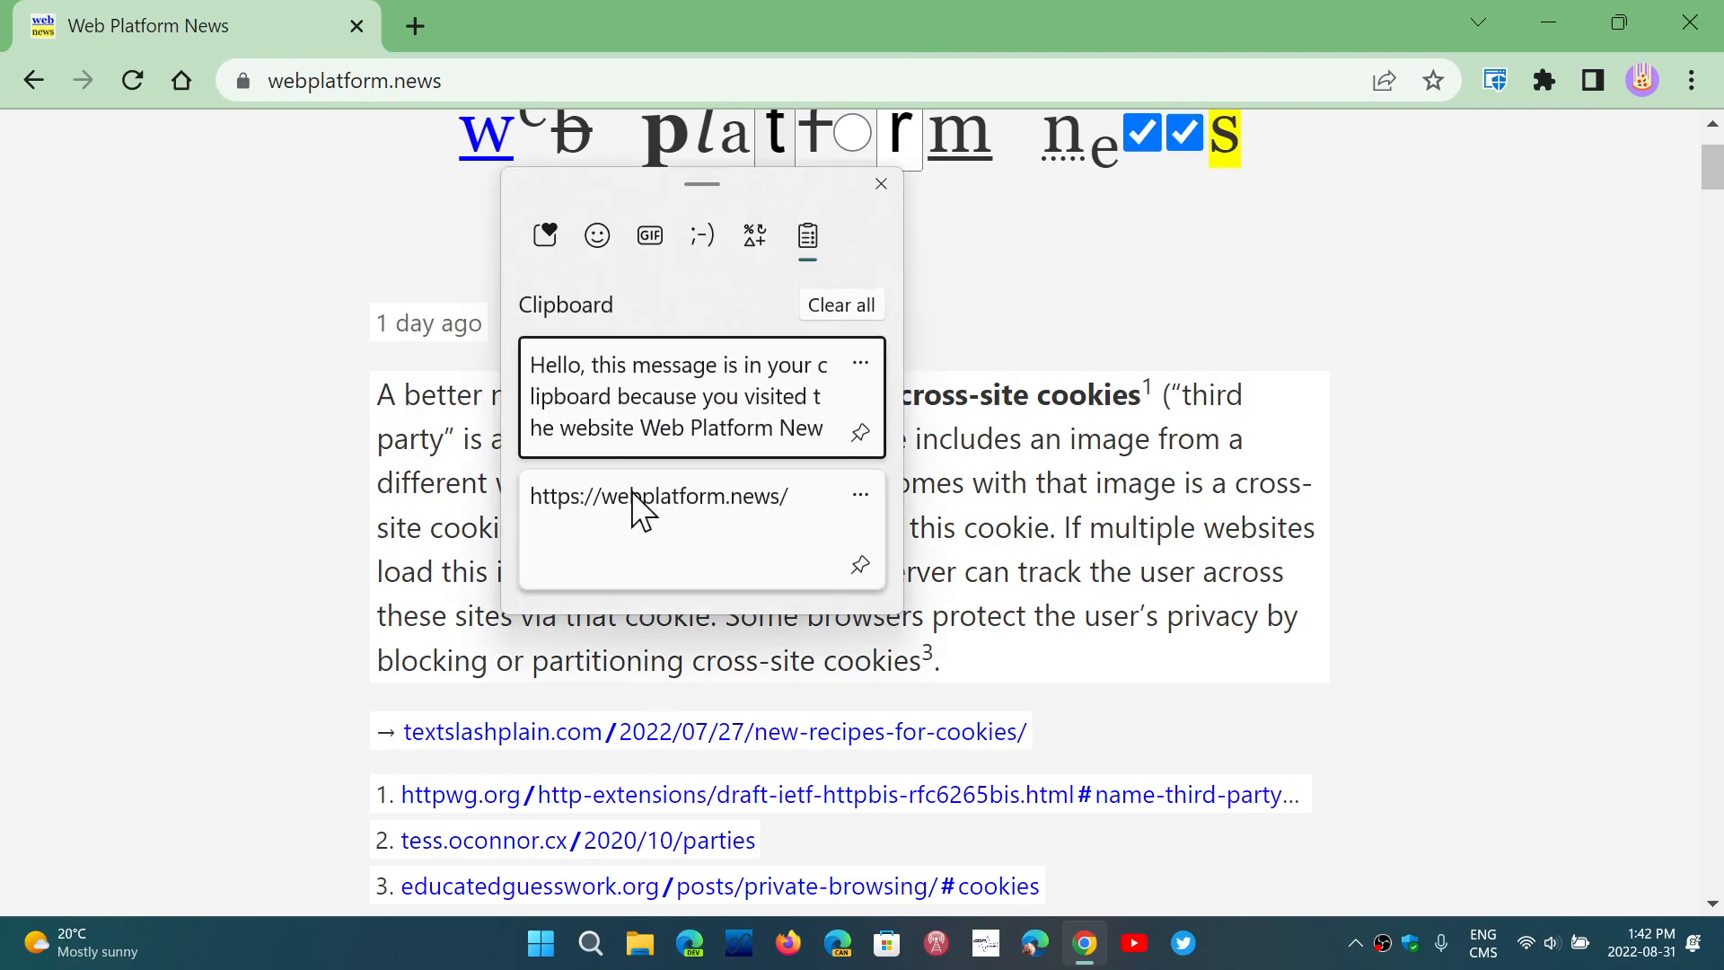
{"action": "mouse_move", "coordinate": [715, 424]}
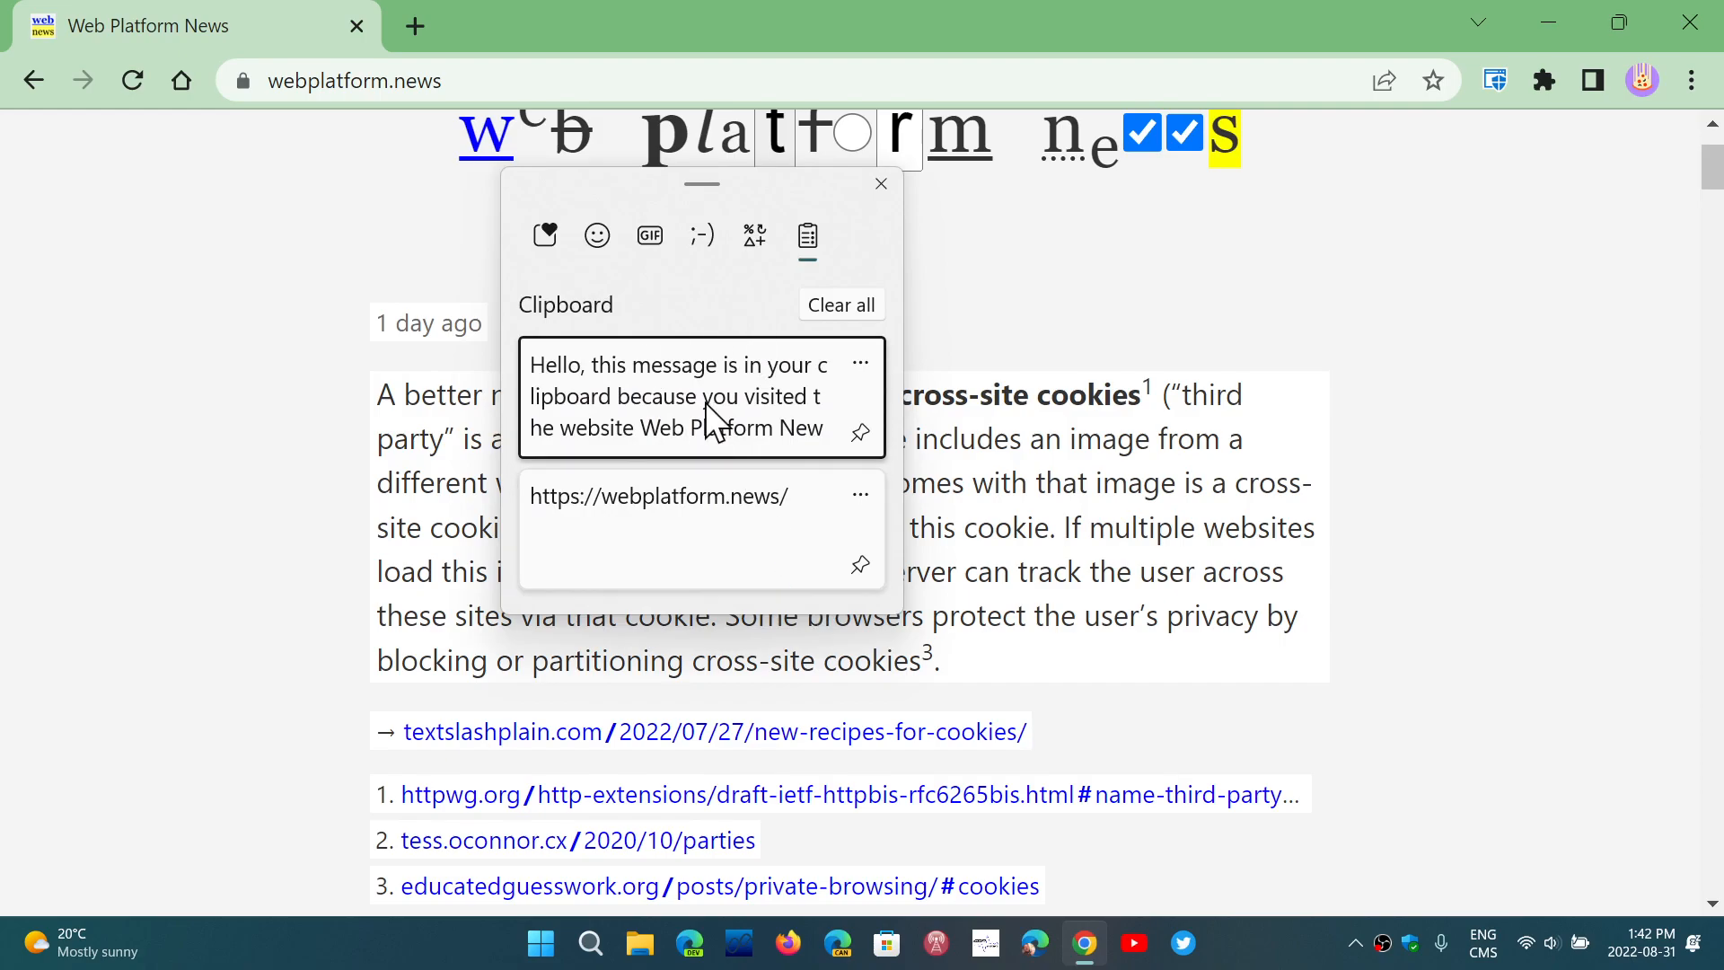
{"action": "mouse_move", "coordinate": [801, 401]}
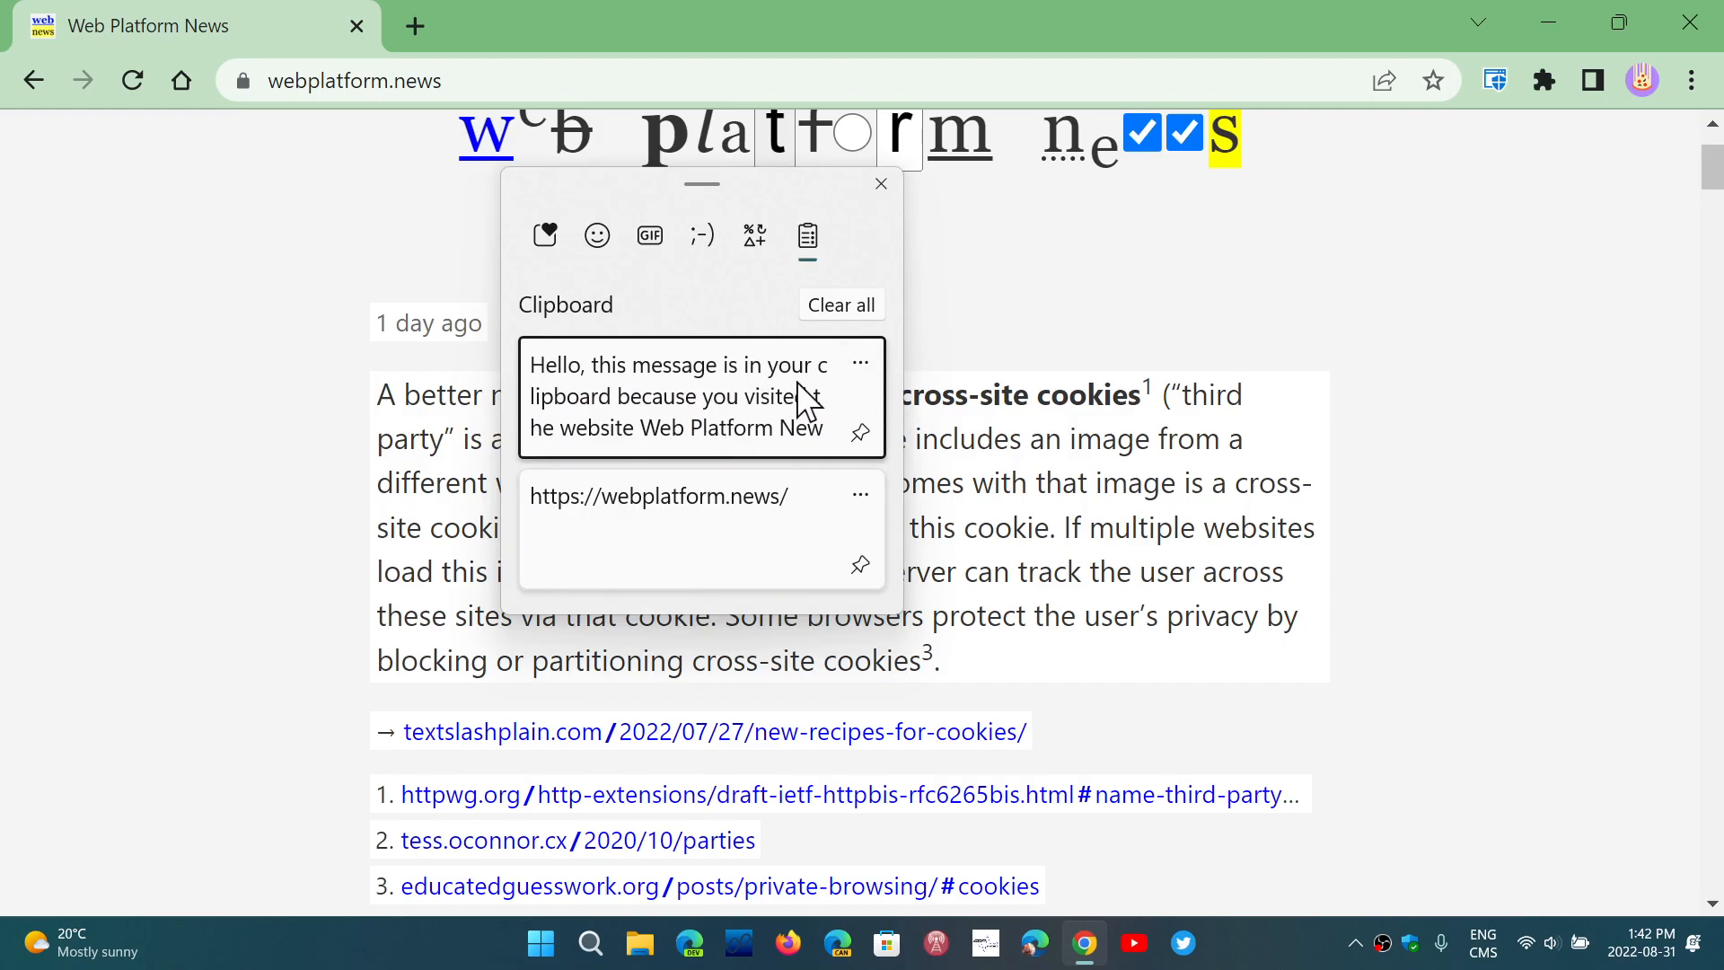
{"action": "mouse_move", "coordinate": [539, 373]}
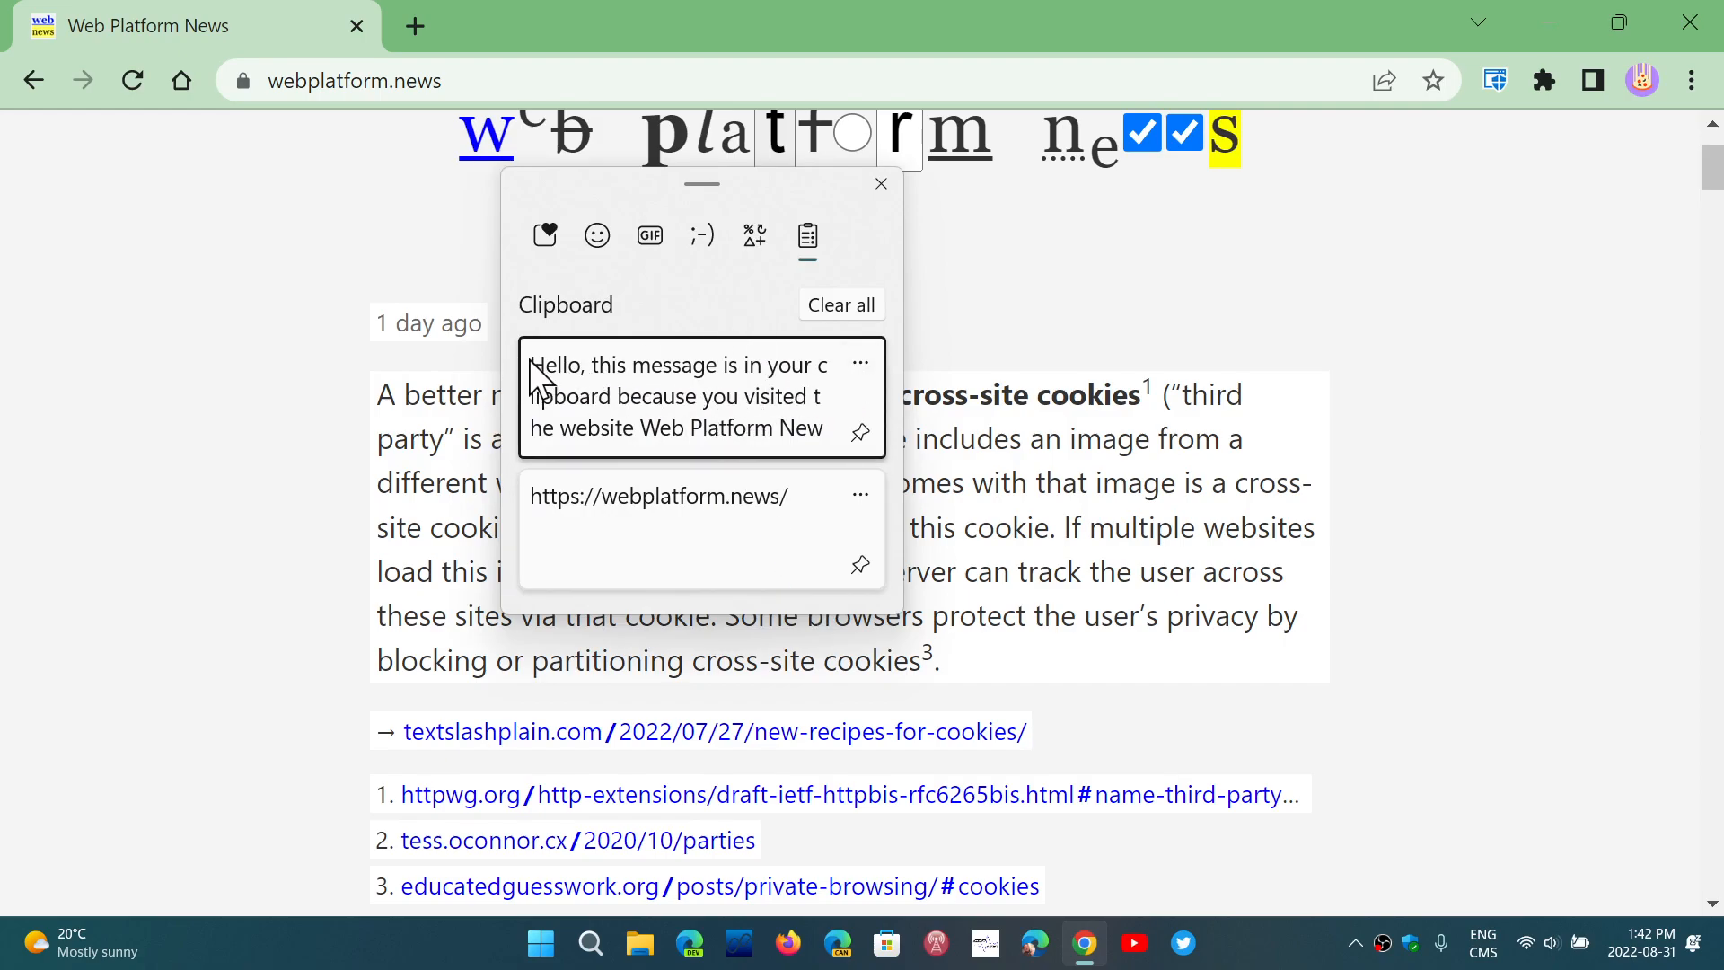
{"action": "left_click", "coordinate": [880, 184]}
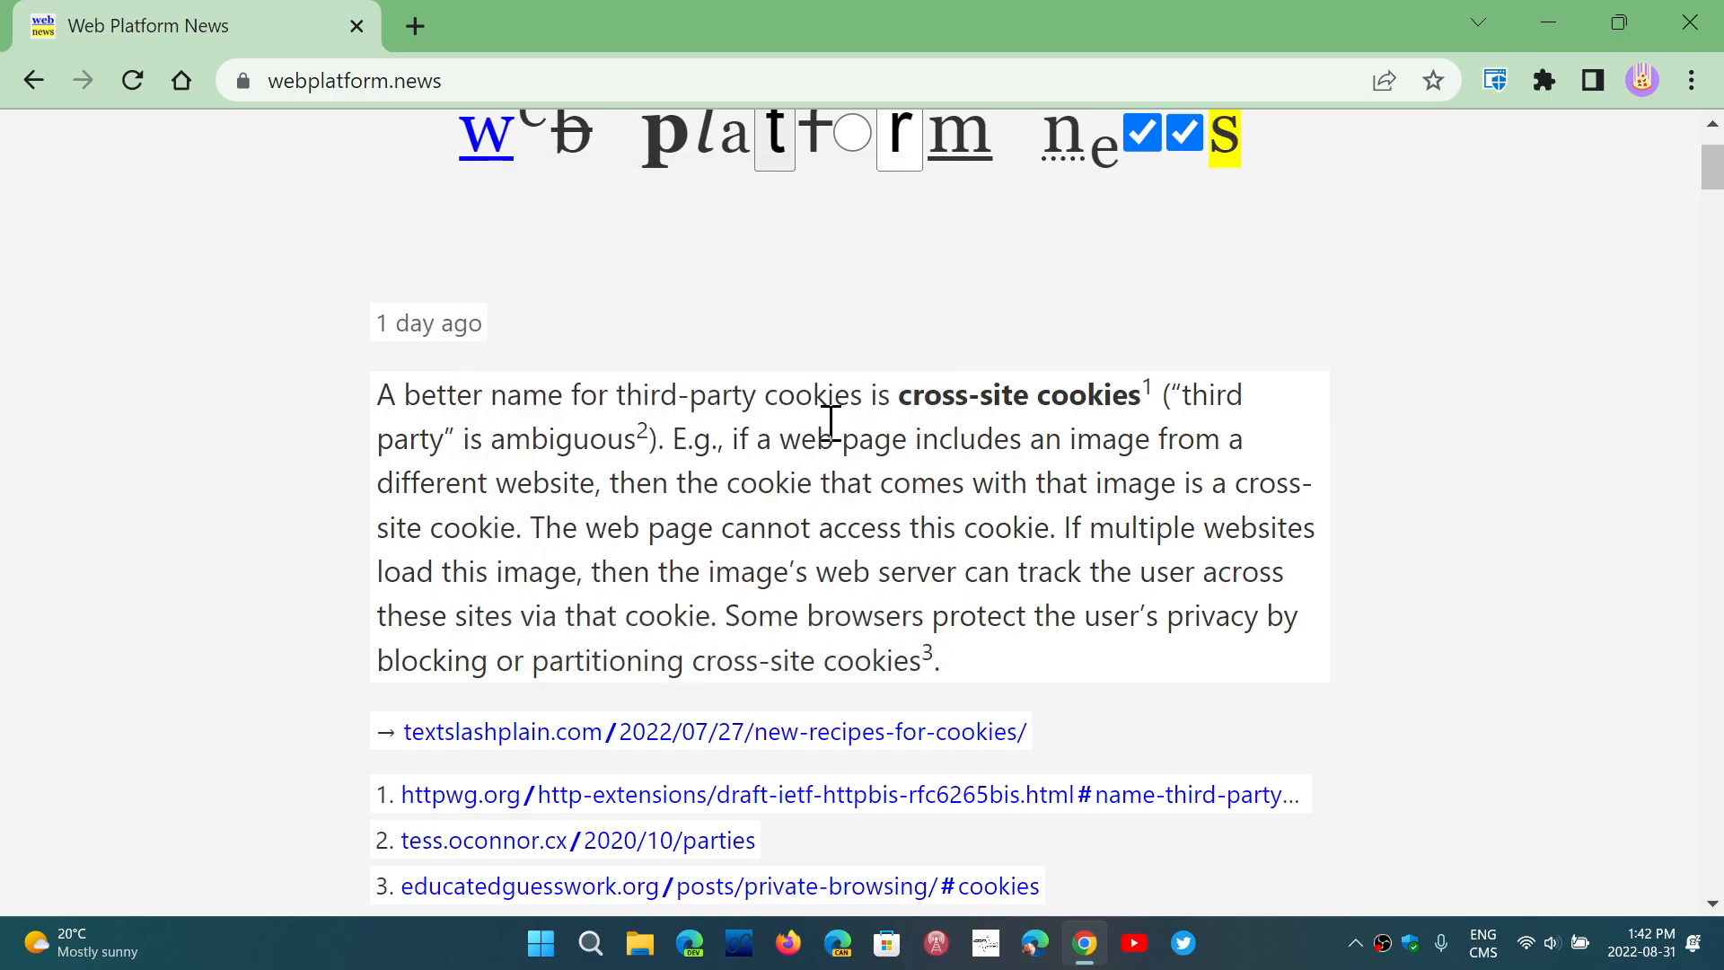
{"action": "mouse_move", "coordinate": [1394, 503]}
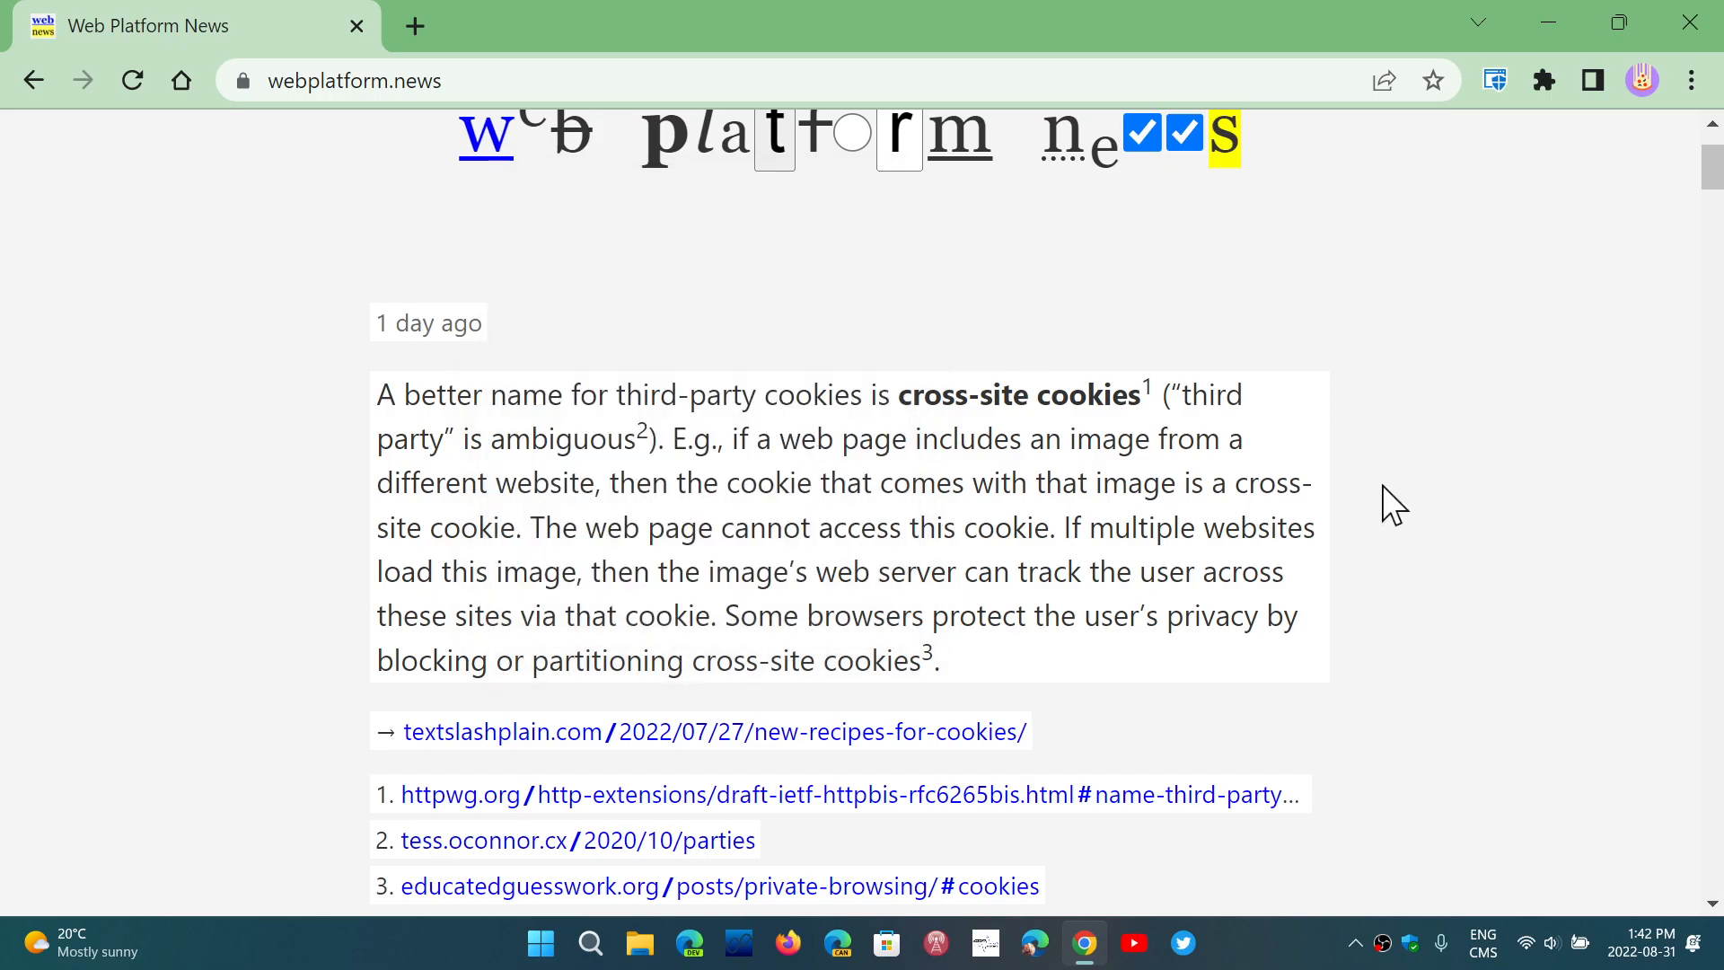